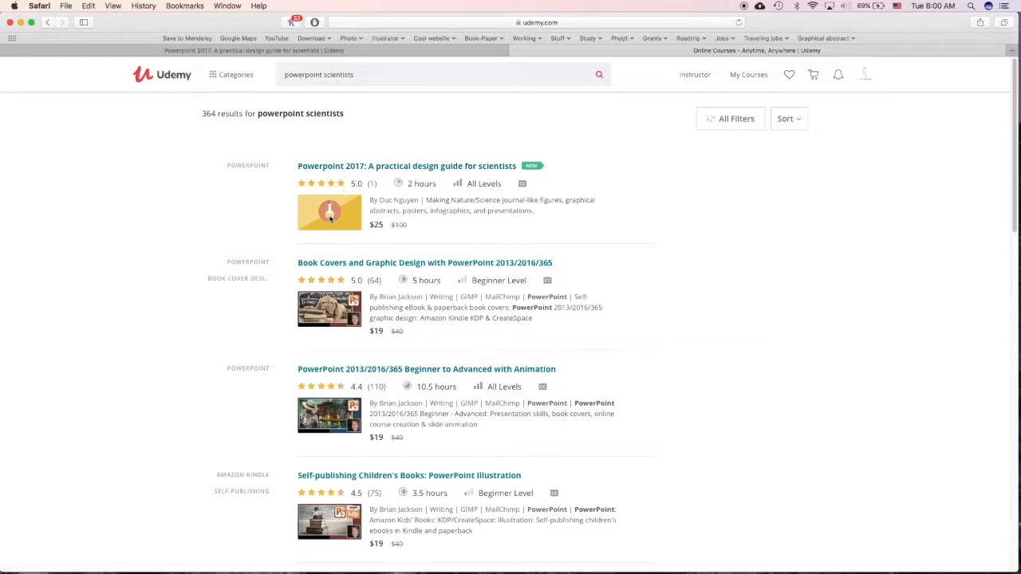
mouse_move(362, 173)
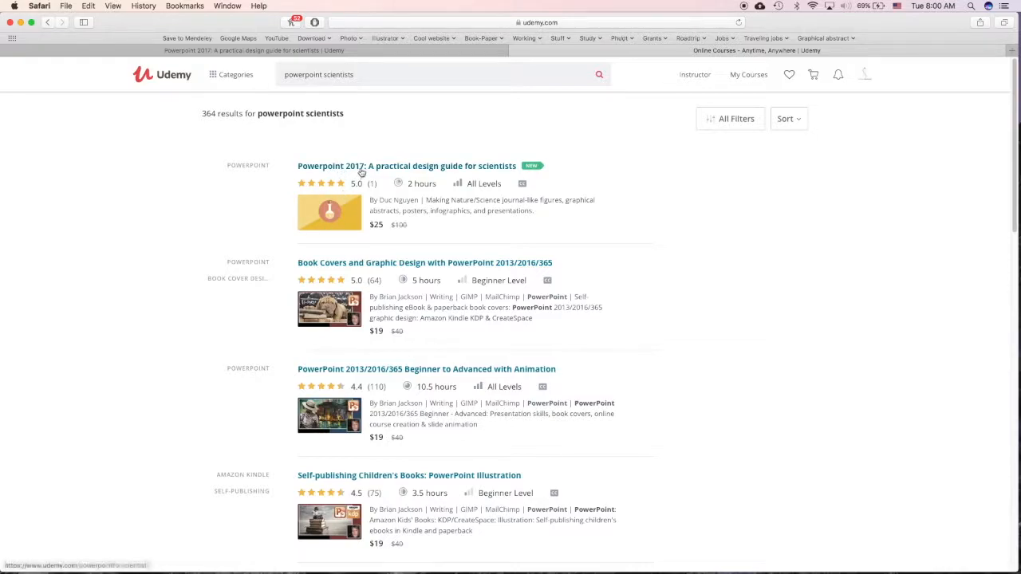
- Open the 'Powerpoint 2017: A practical design guide for scientists' course and scroll its overview
left_click(406, 166)
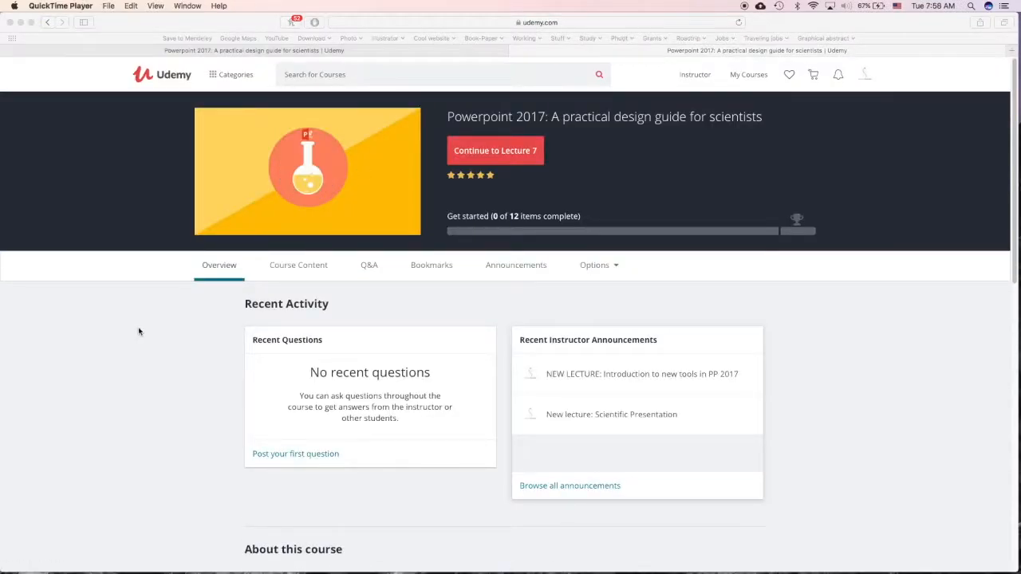
mouse_move(588, 122)
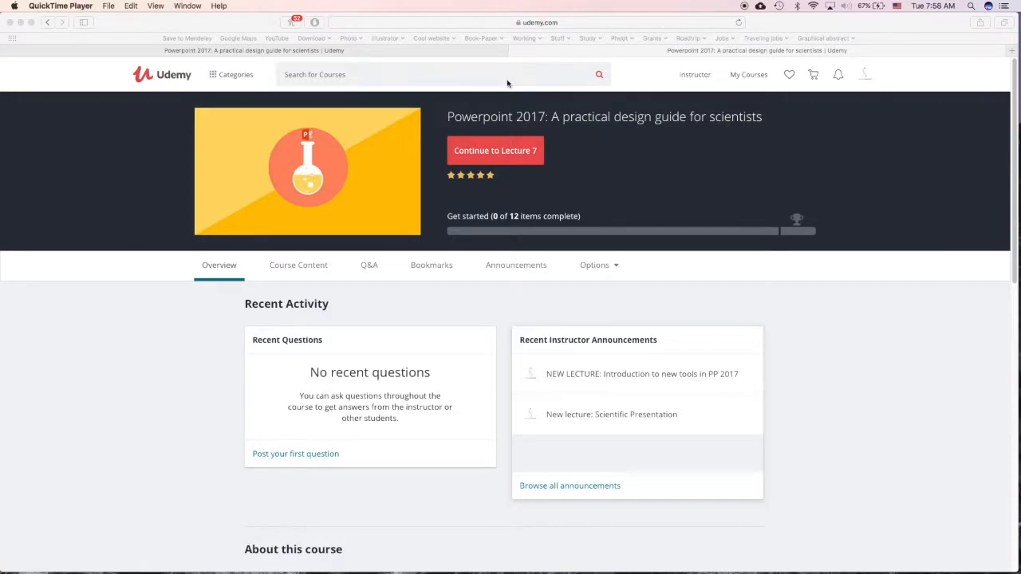
scroll("down", 3)
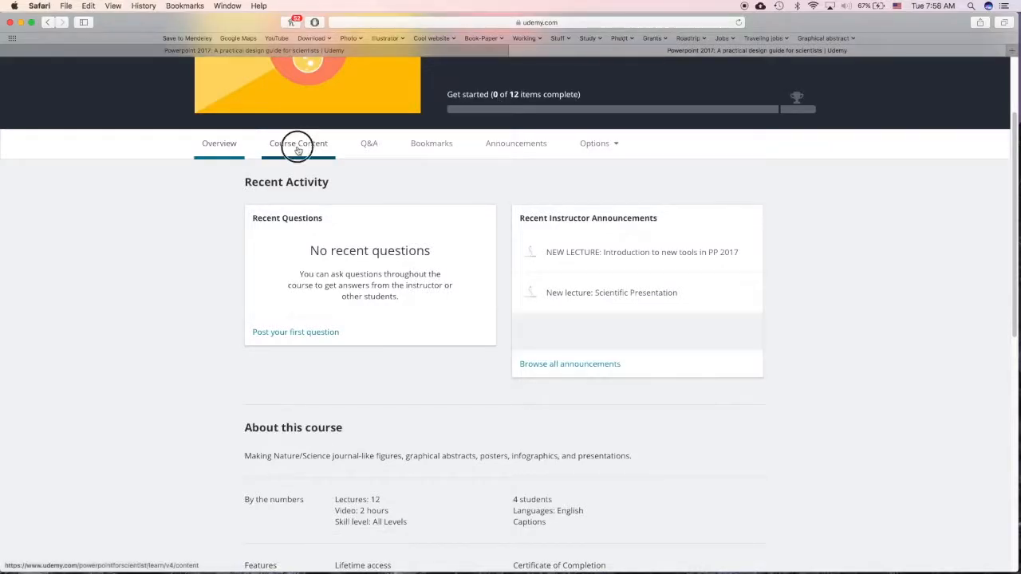
- Show the course's lecture list under Course Content
left_click(298, 142)
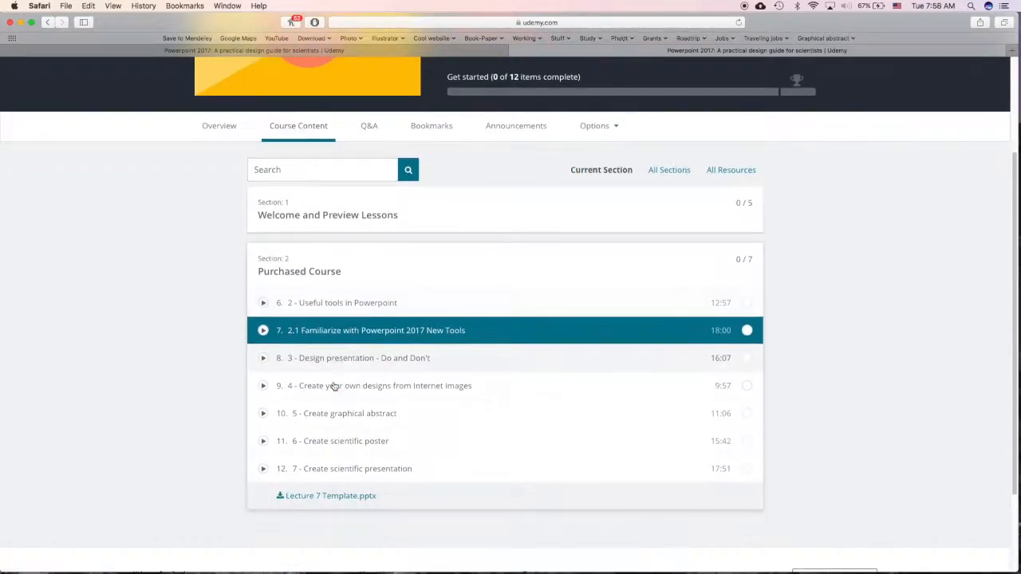
mouse_move(349, 315)
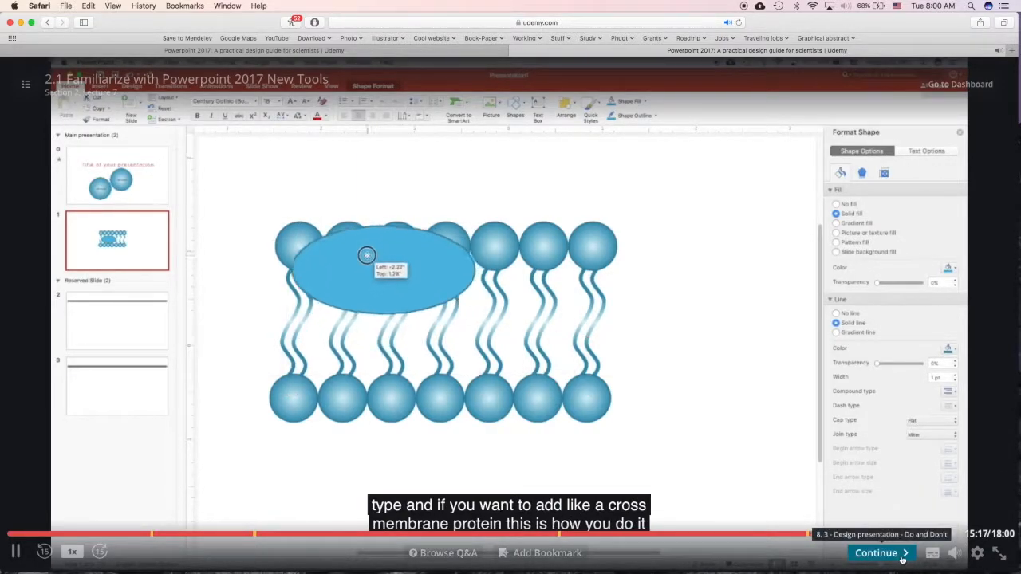
- Show the lecture list sidebar beside the playing lecture 2.1 video
left_click(876, 553)
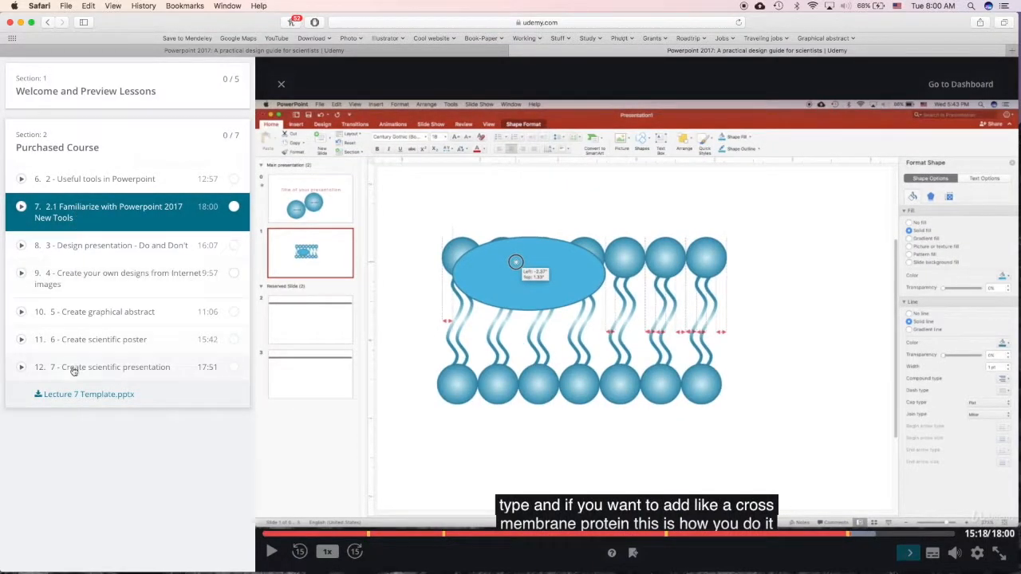
mouse_move(106, 399)
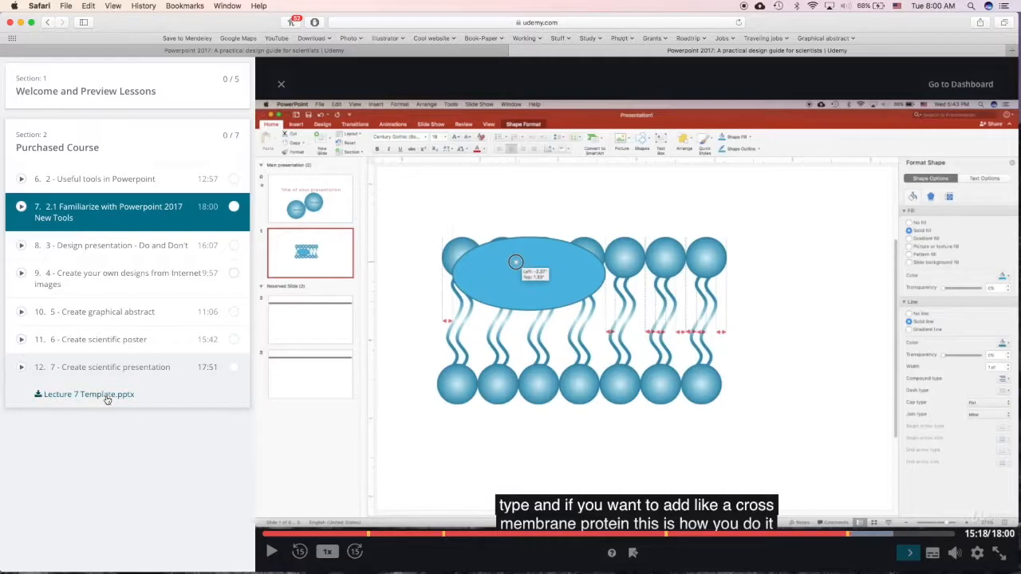
mouse_move(273, 75)
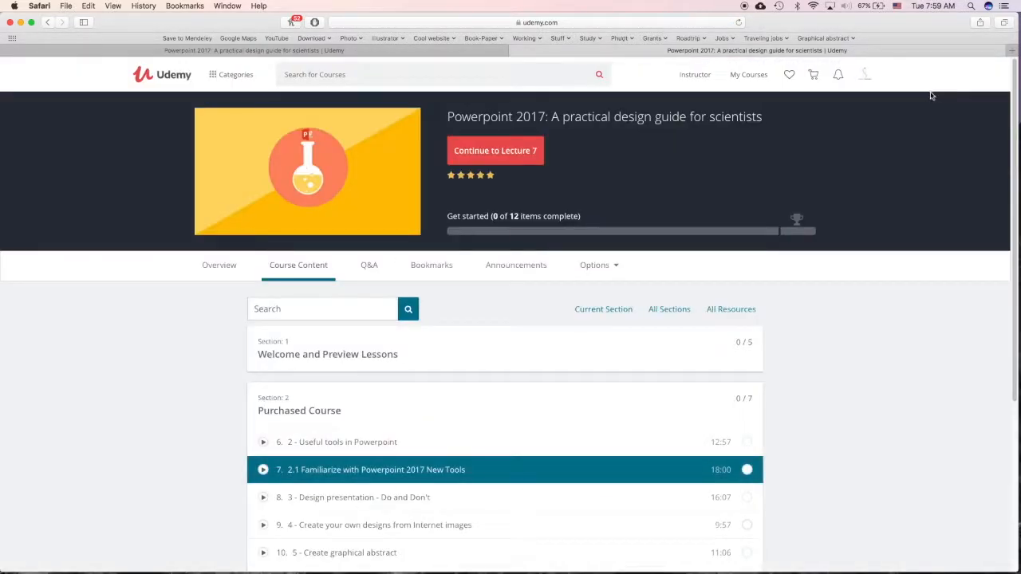
left_click(432, 265)
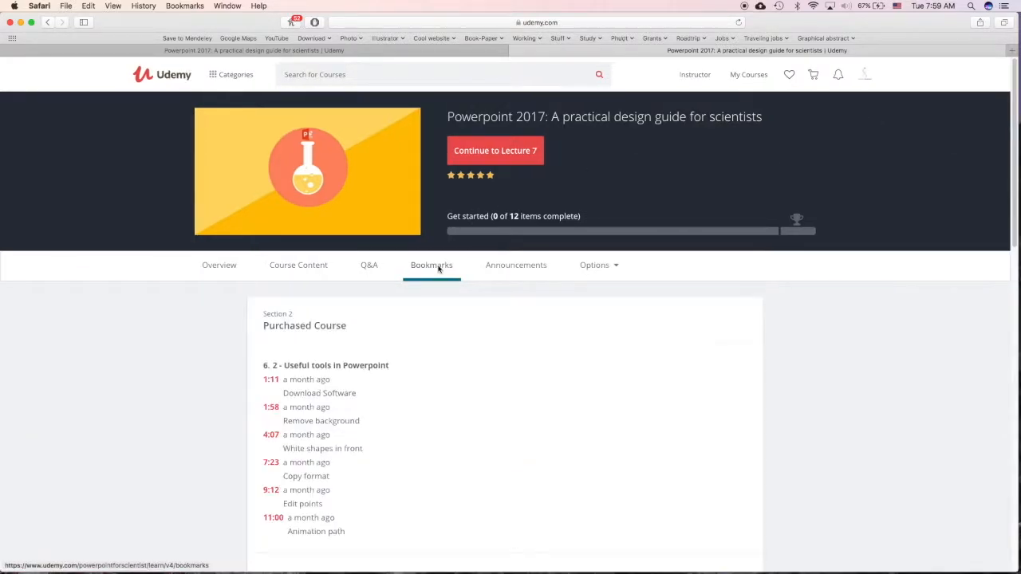
scroll("down", 3)
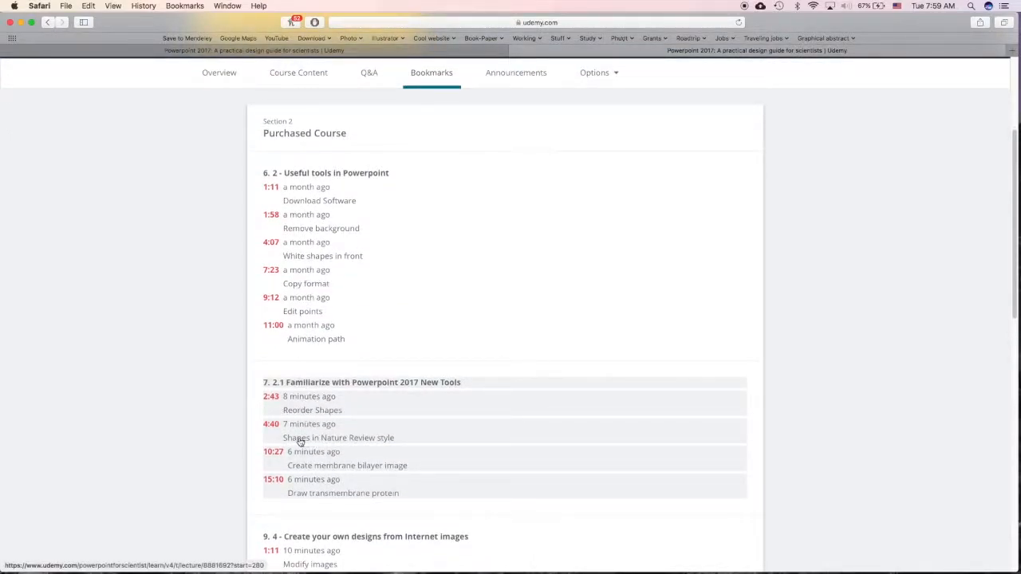
left_click(338, 438)
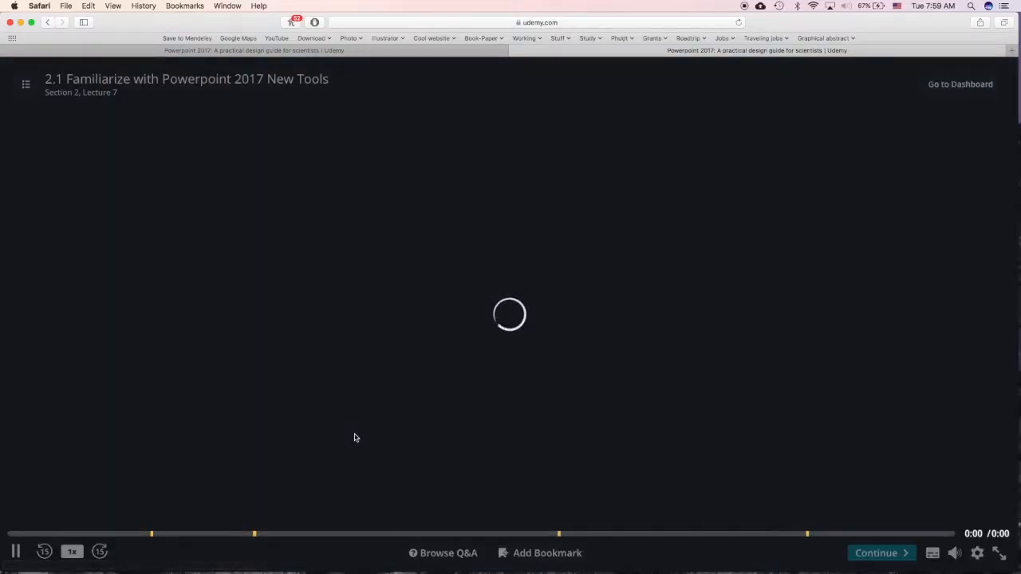
mouse_move(323, 369)
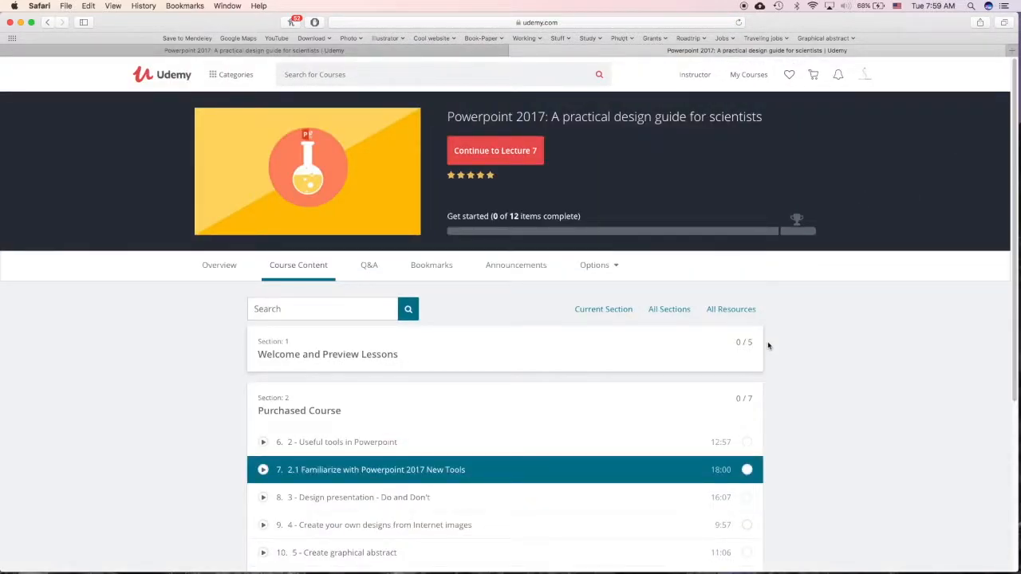
left_click(369, 264)
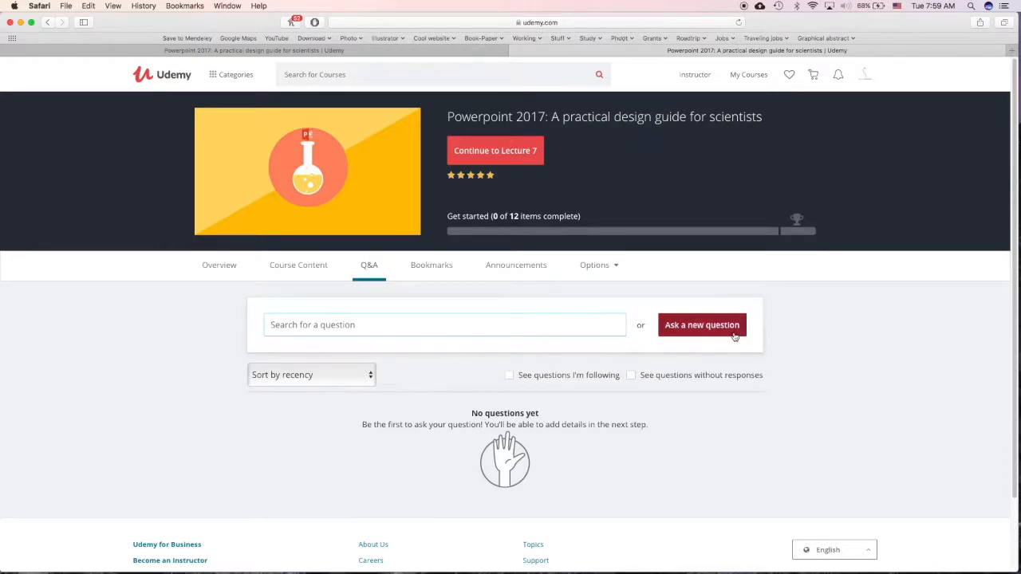
mouse_move(516, 264)
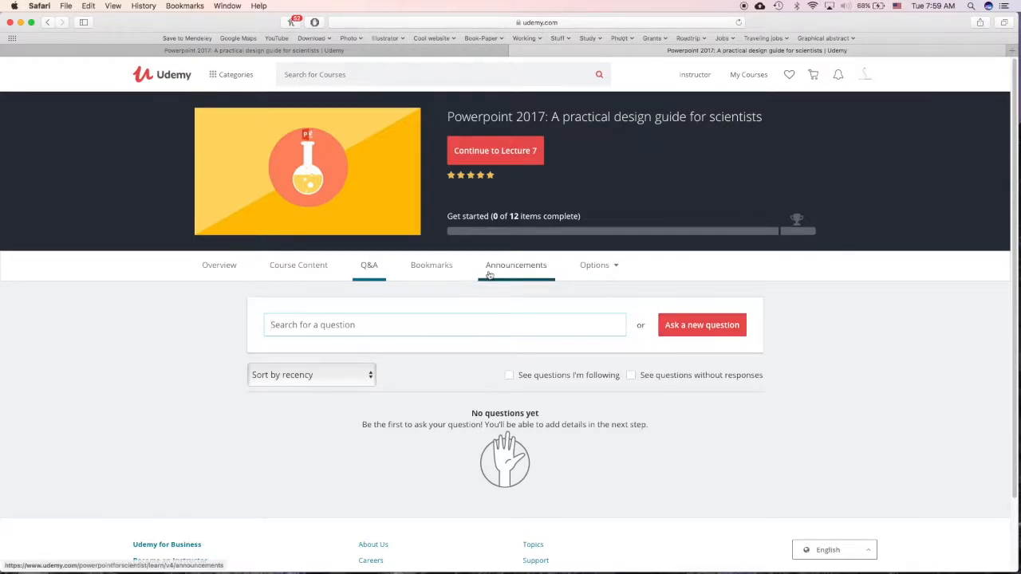
left_click(516, 264)
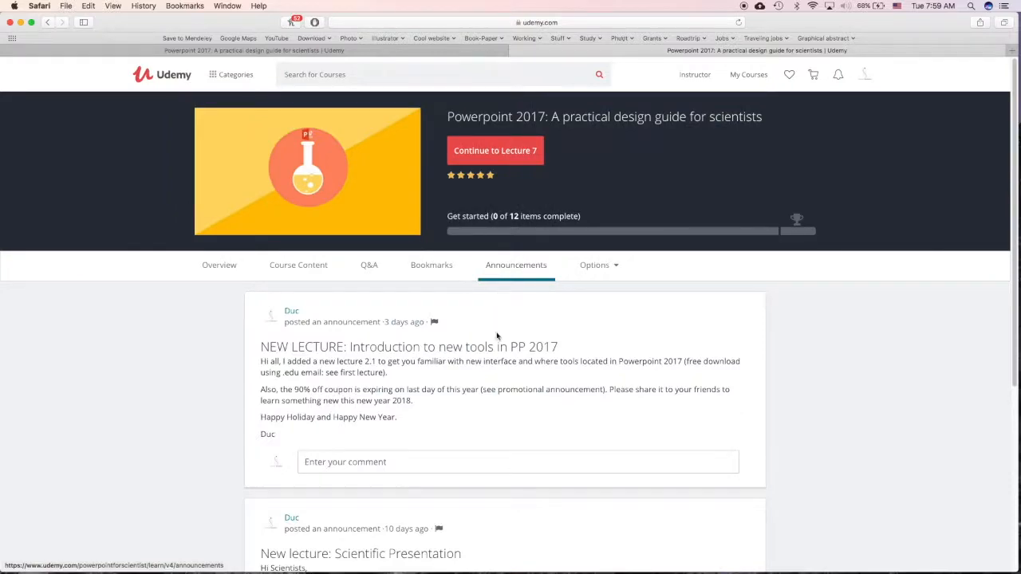
scroll("down", 3)
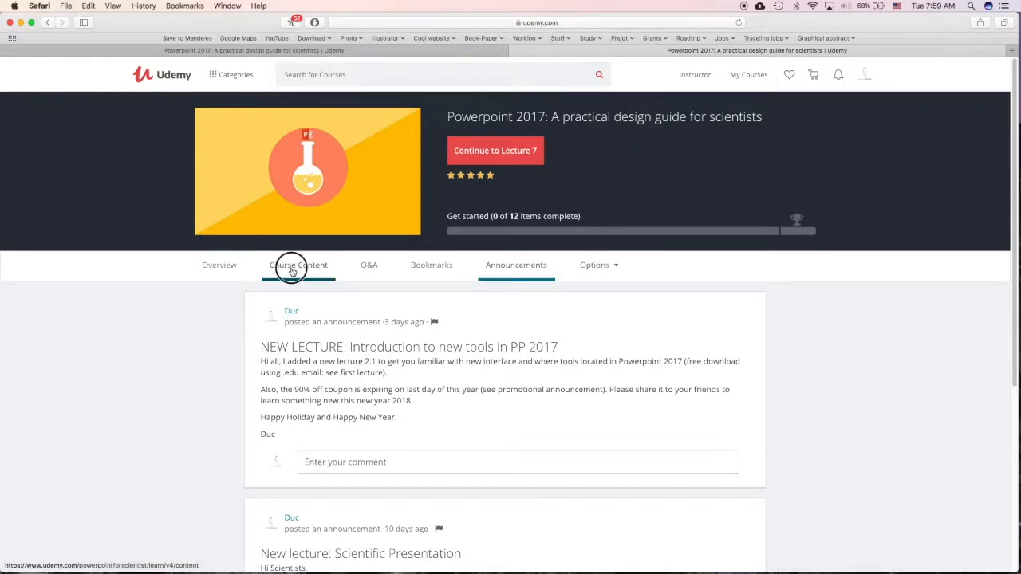
left_click(298, 265)
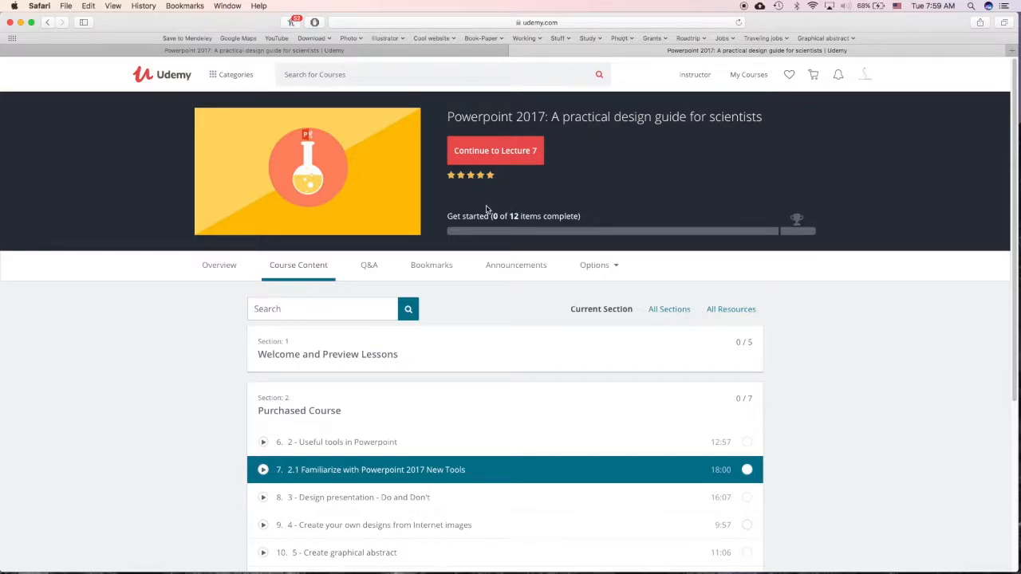
mouse_move(467, 243)
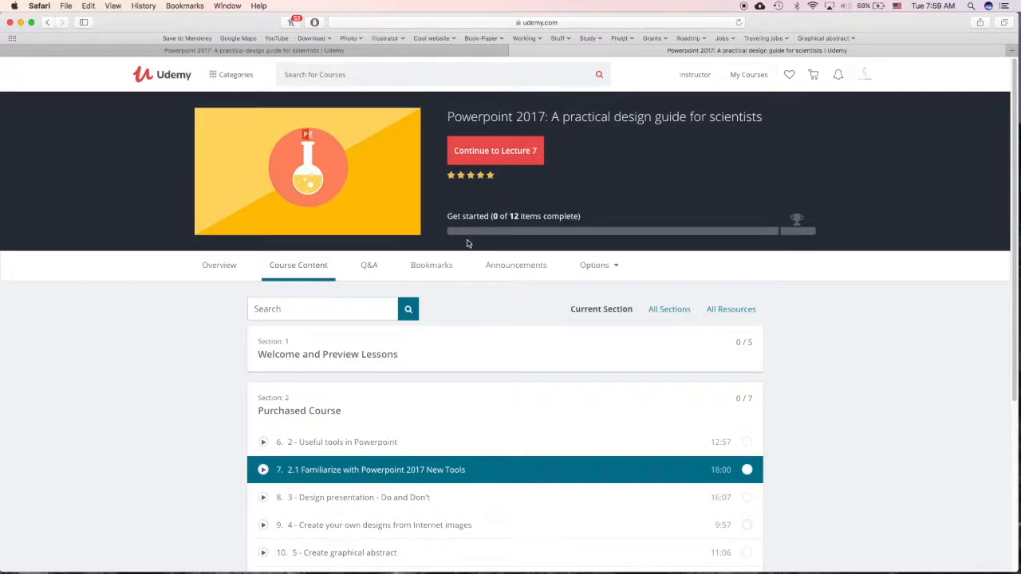